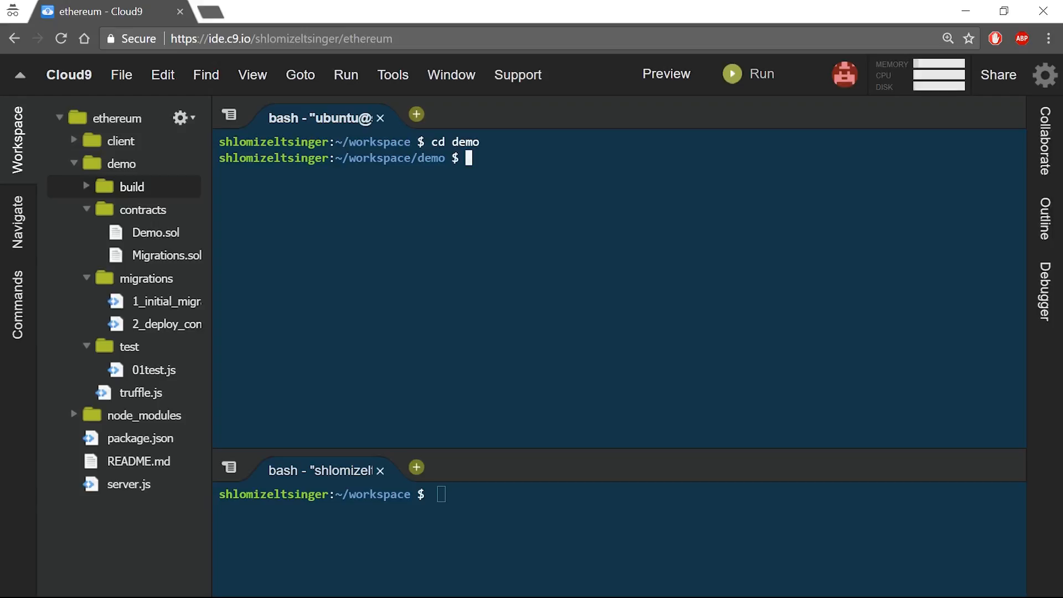
# Step: Open contracts/Demo.sol from the demo project's Workspace tree
pyautogui.doubleClick(154, 233)
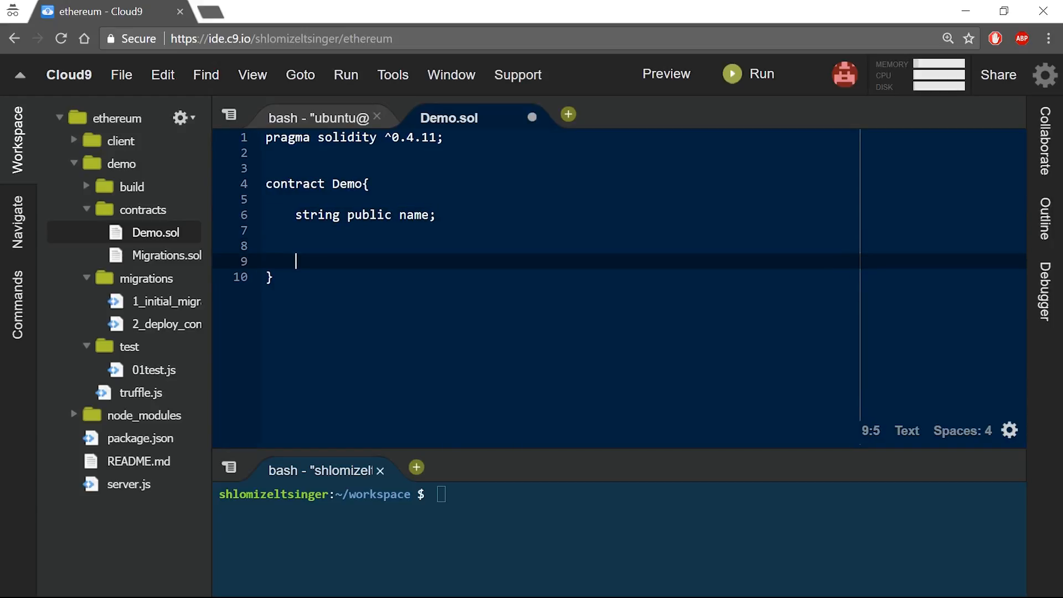
# Step: Add function changeName(string _name){ name = _name; } to Demo.sol and save it
pyautogui.write('function change')
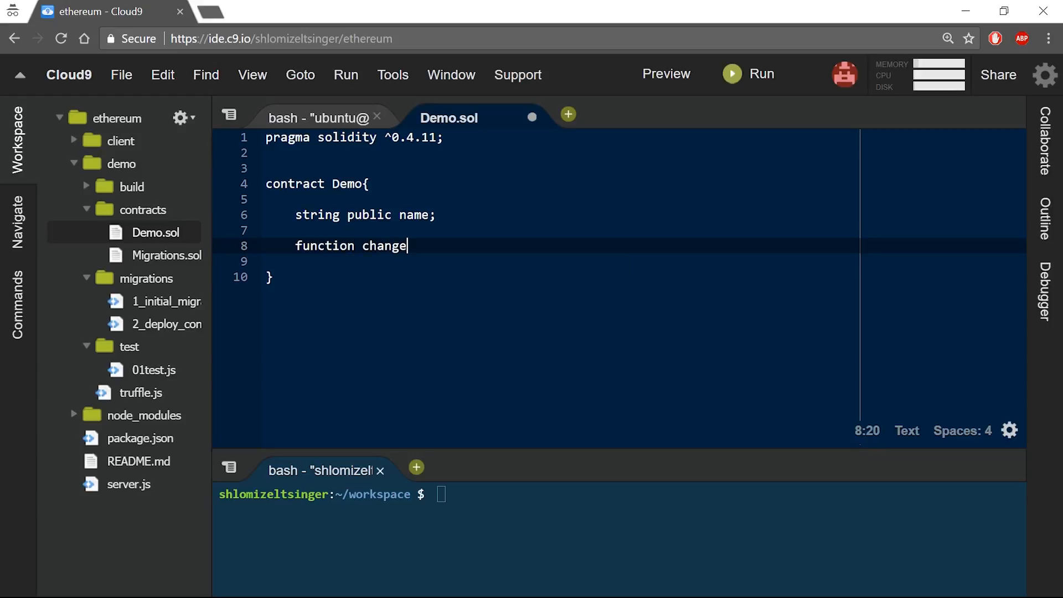
pyautogui.write('Name(string _')
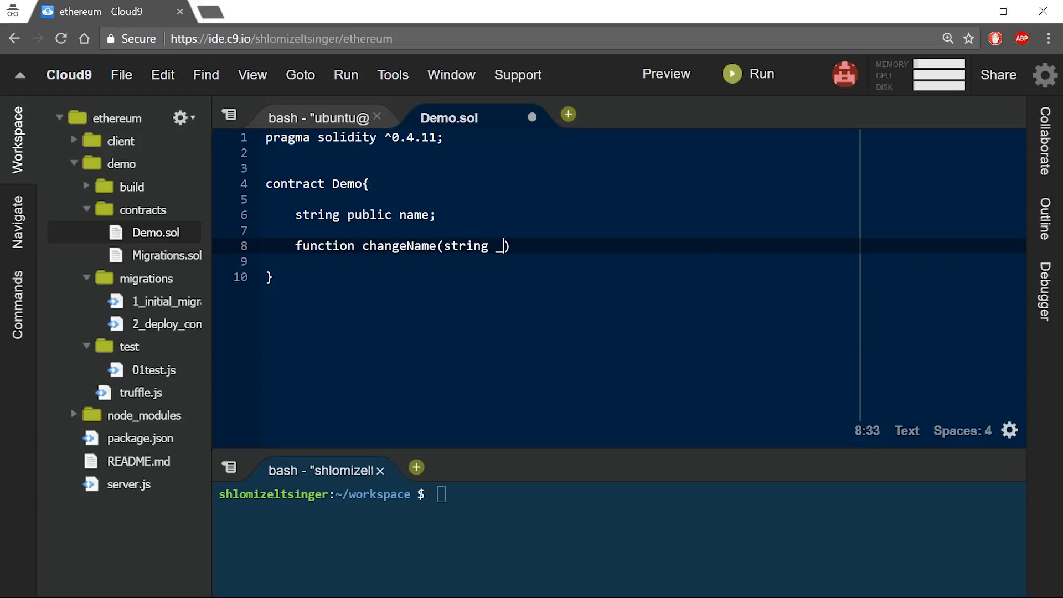
pyautogui.write('name')
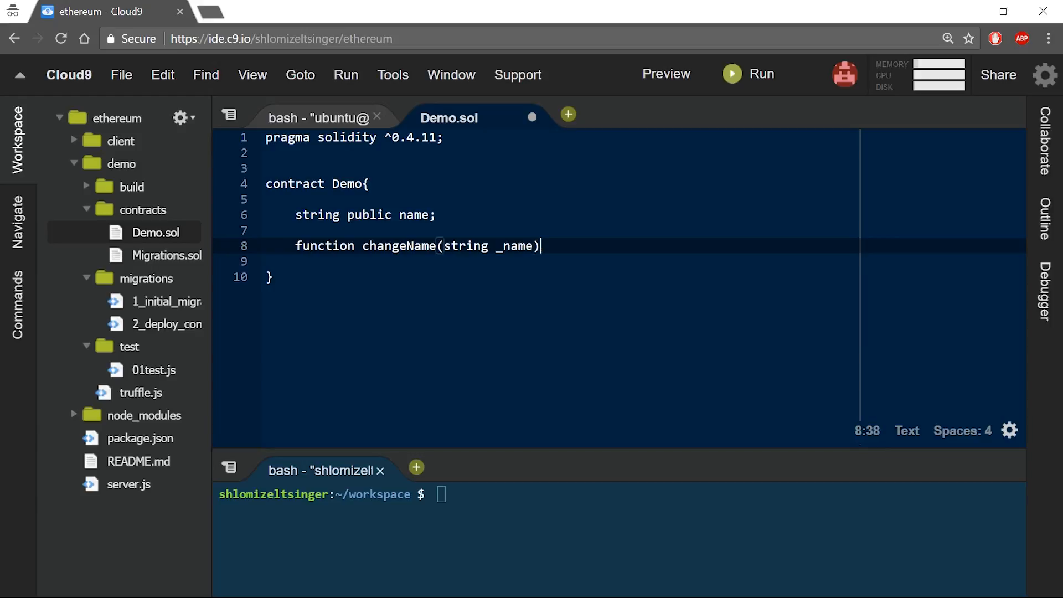
pyautogui.write('{')
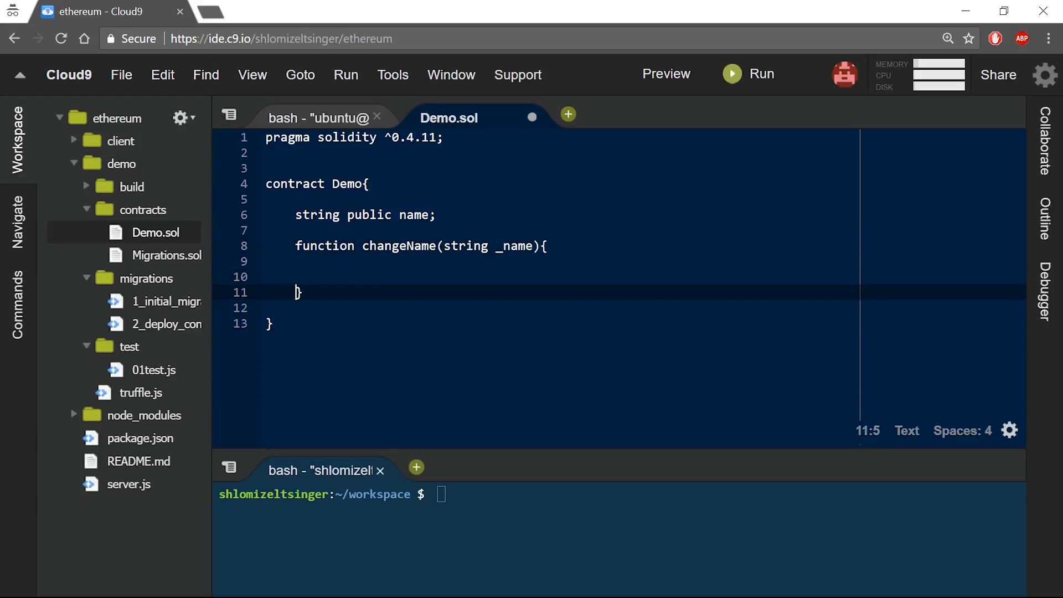
pyautogui.write('name =')
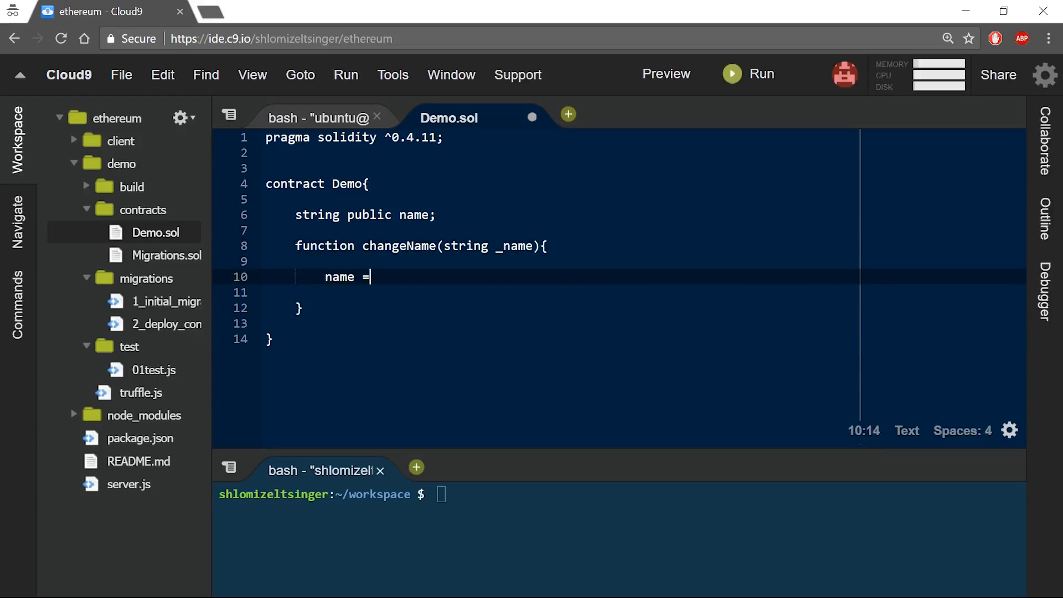
pyautogui.write('_name;')
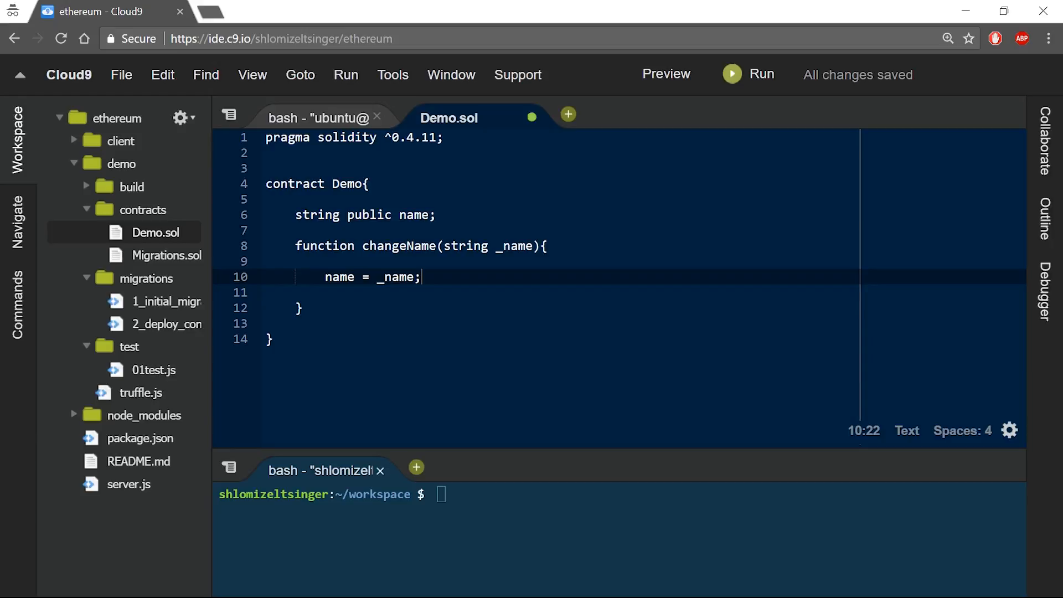
pyautogui.click(154, 369)
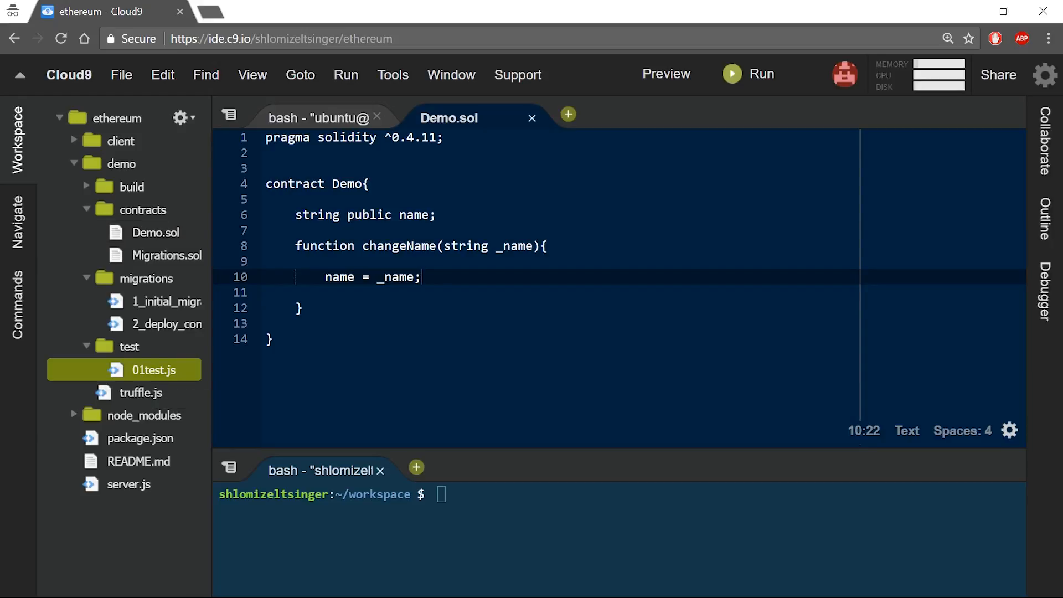
# Step: Open test/01test.js from the Workspace tree
pyautogui.click(140, 370)
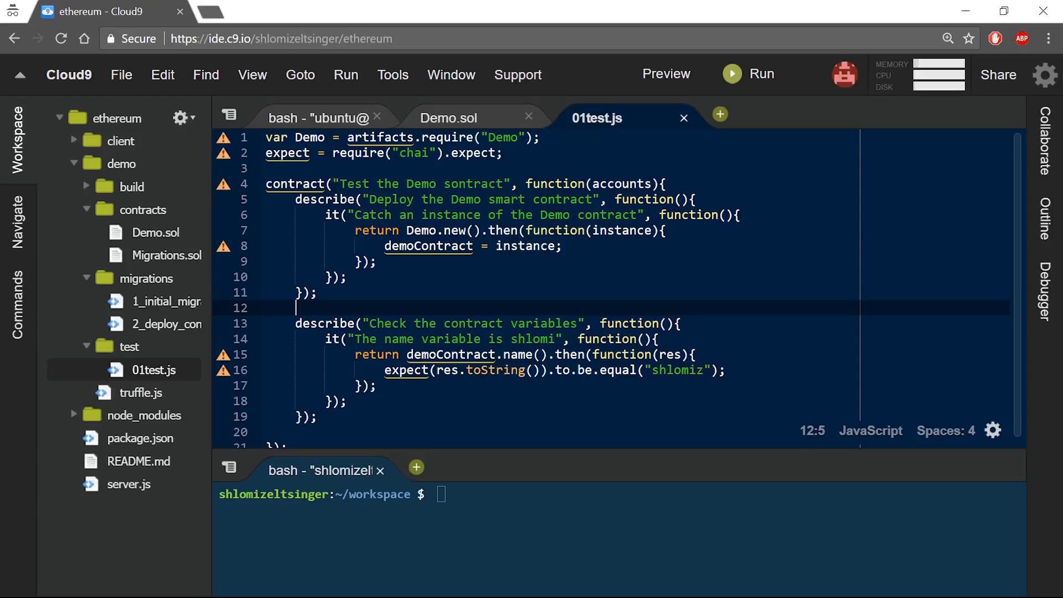
# Step: Delete the old name-variable test and start an it block calling the function with Alice
pyautogui.moveTo(325, 339); pyautogui.dragTo(345, 401)
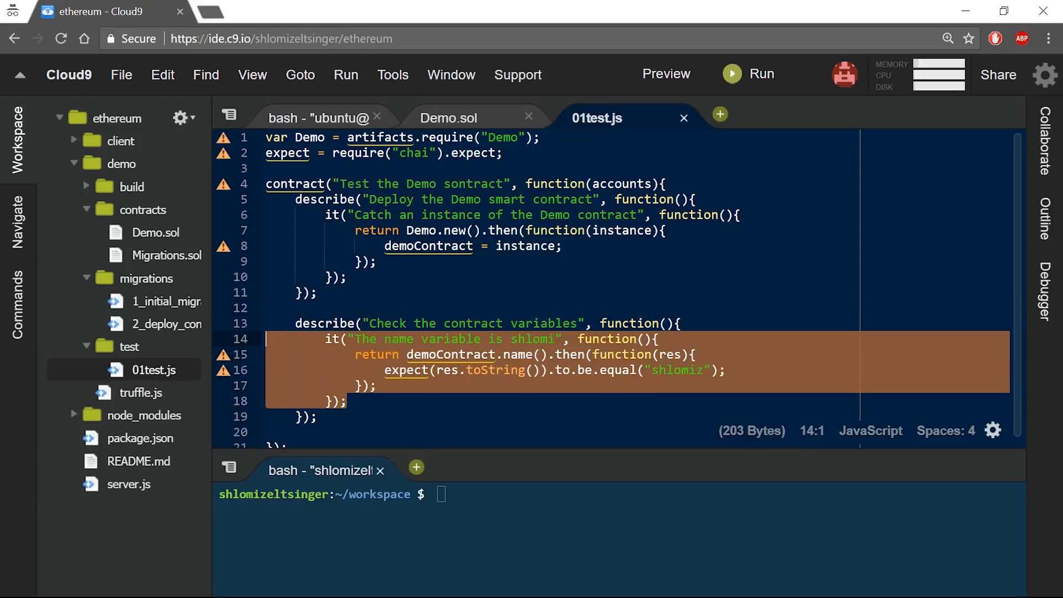
pyautogui.press('Delete')
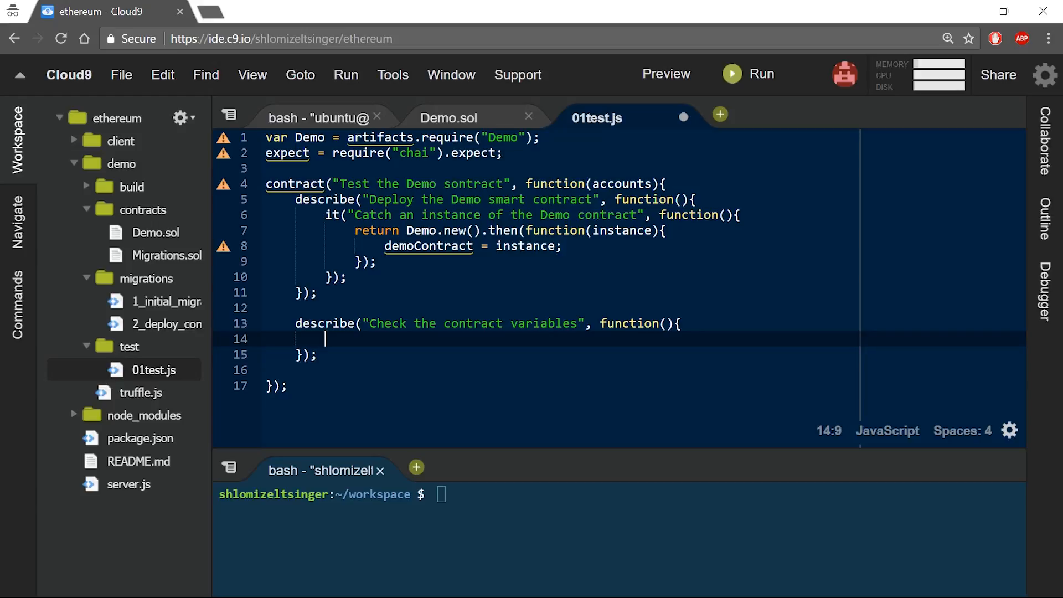
pyautogui.write('it()')
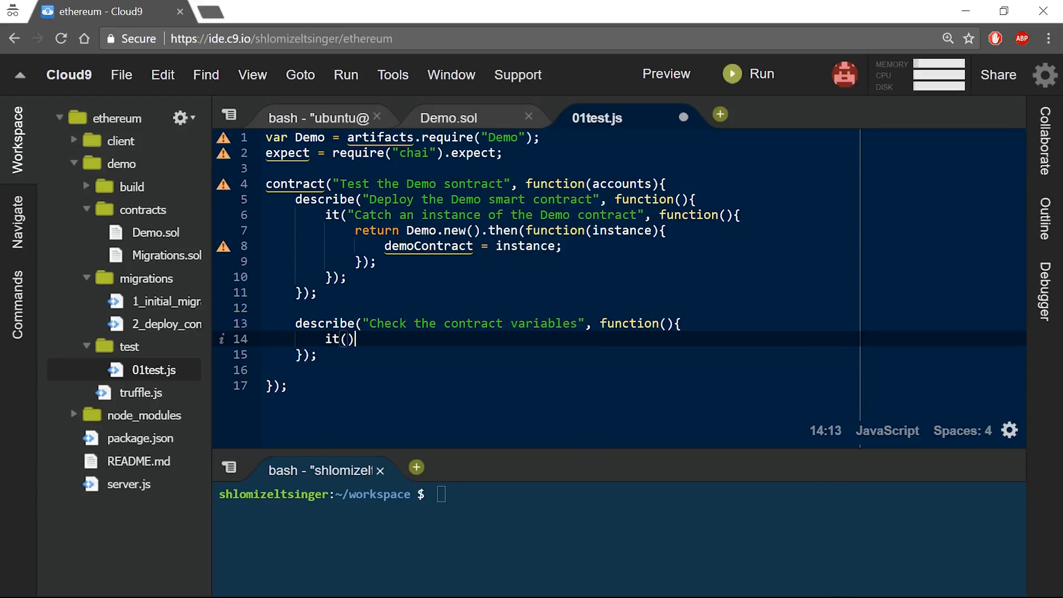
pyautogui.write('"Call the function changeName -')
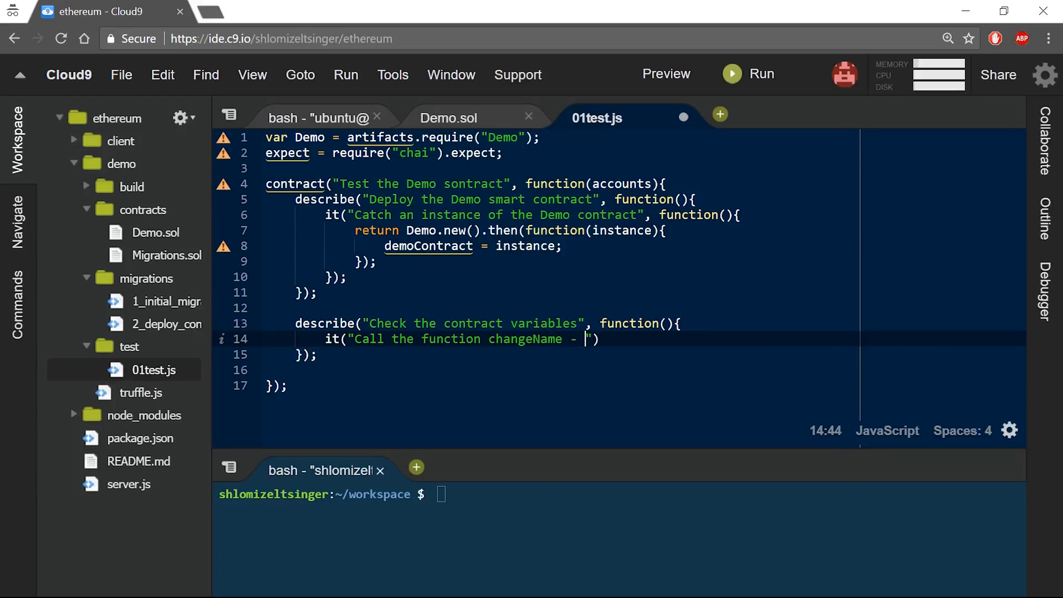
pyautogui.write('Alice", function(')
pyautogui.write('return demo')
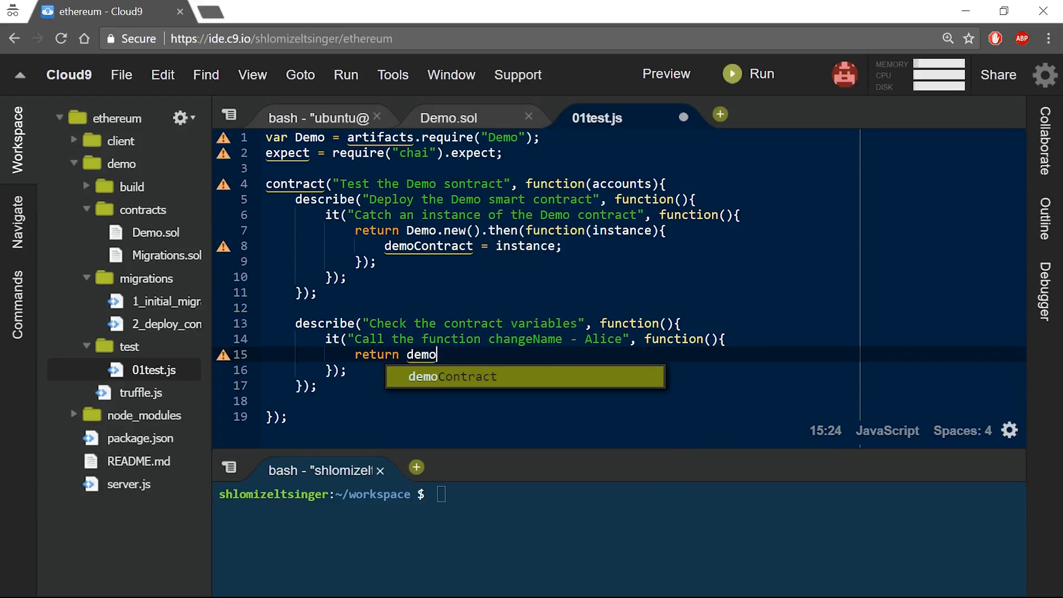
# Step: Call changeName("Alice") and expect the result not to be an "error"
pyautogui.write('Contract.chan')
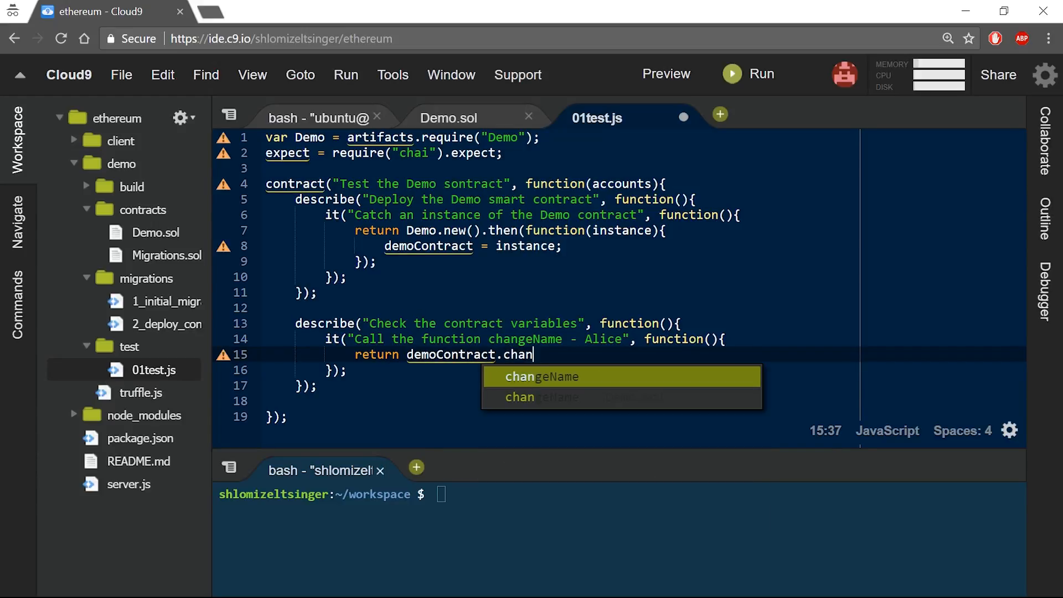
pyautogui.press('Tab')
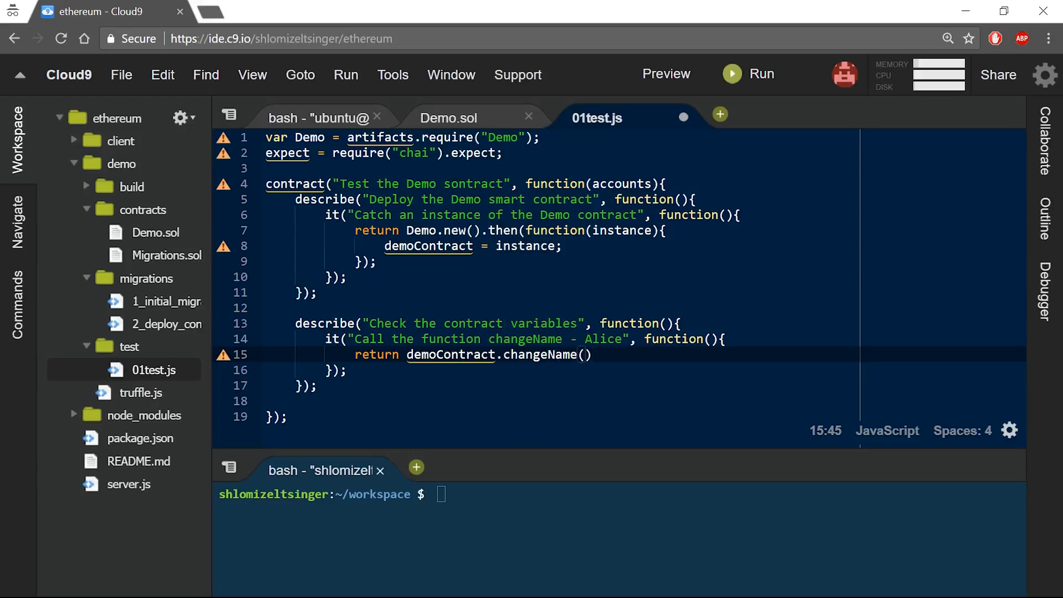
pyautogui.write('Alice"')
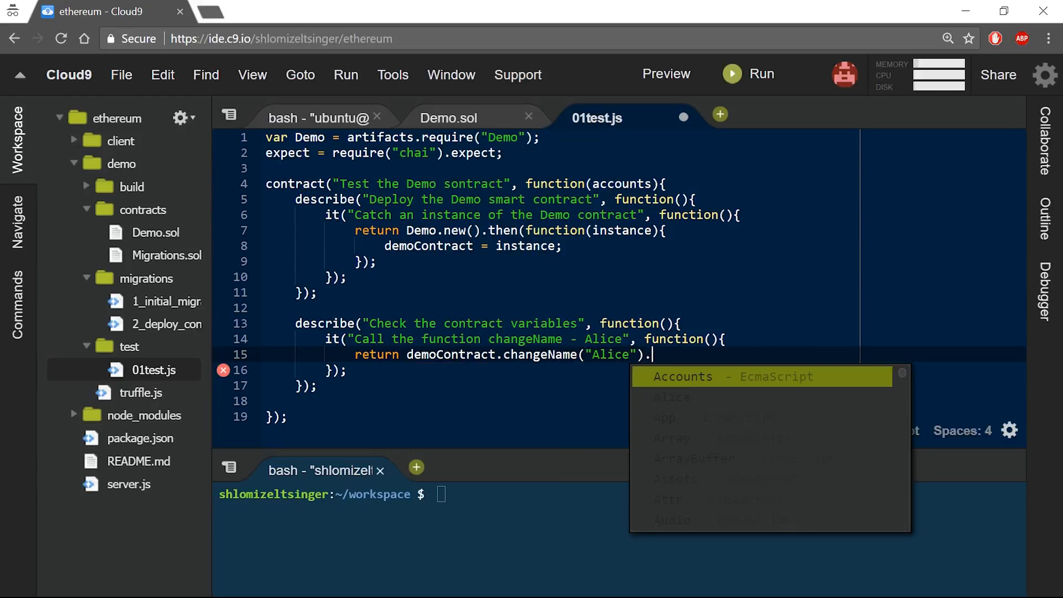
pyautogui.write('then(')
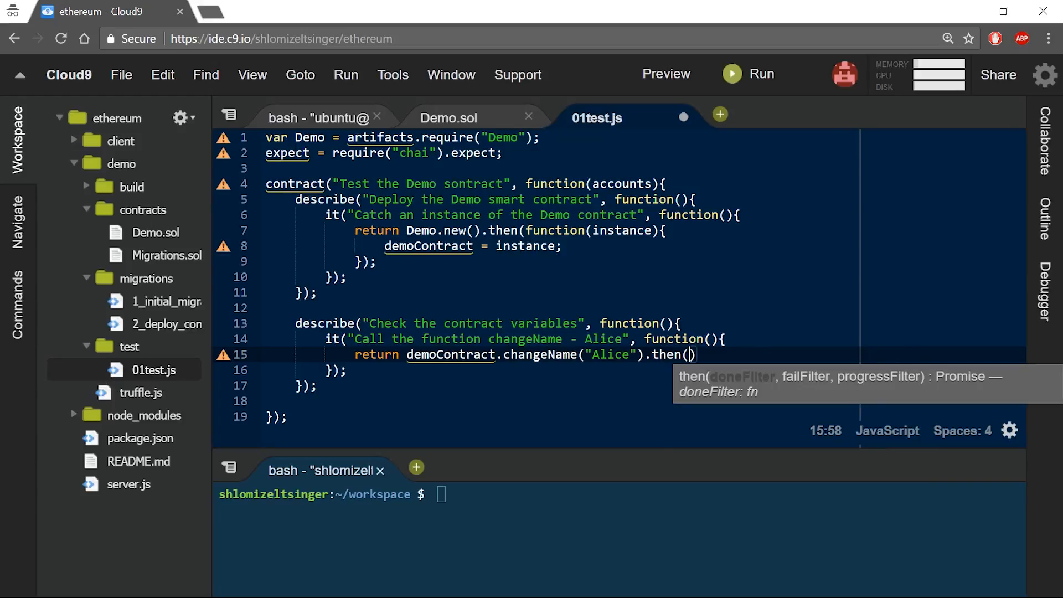
pyautogui.write('function(res){')
pyautogui.write('expect(res).to.not.be.')
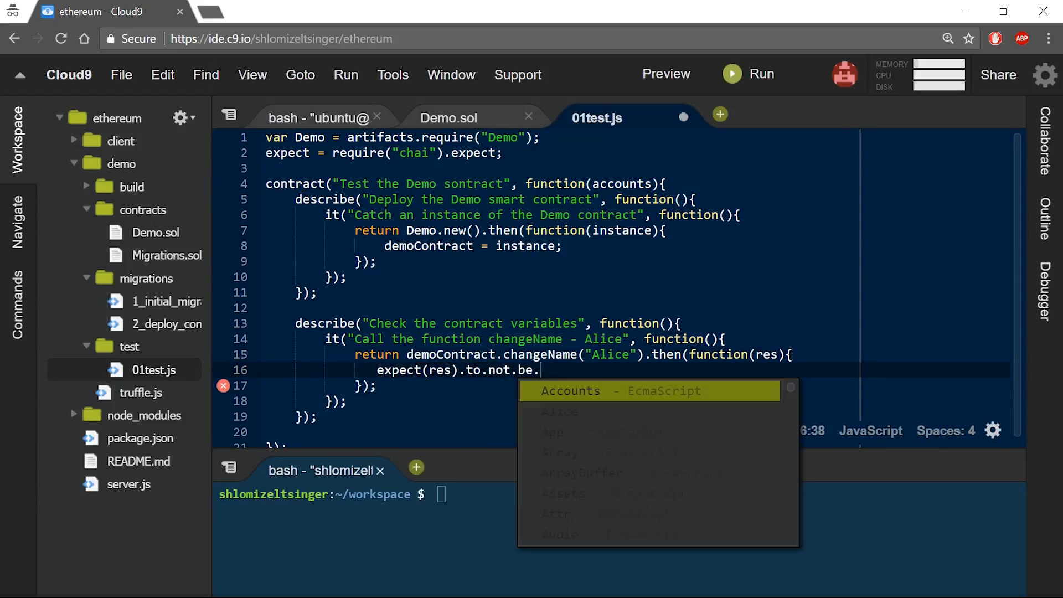
pyautogui.write('an("error");')
pyautogui.write('it("')
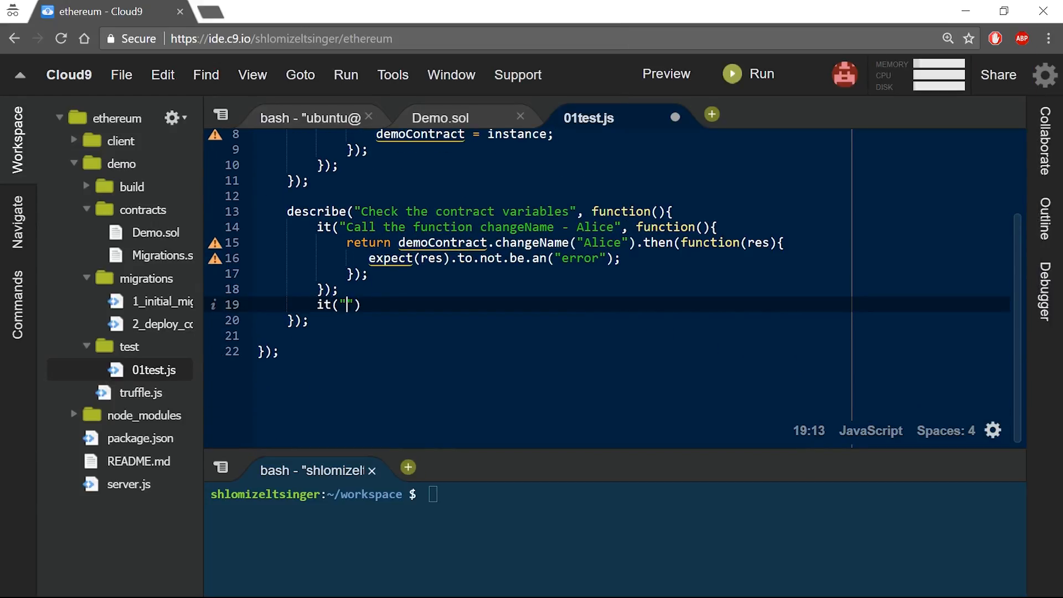
# Step: Add a 'Check the variable name' test expecting demoContract.name() to equal "Alice"
pyautogui.write('Check the variable name - should be Alice')
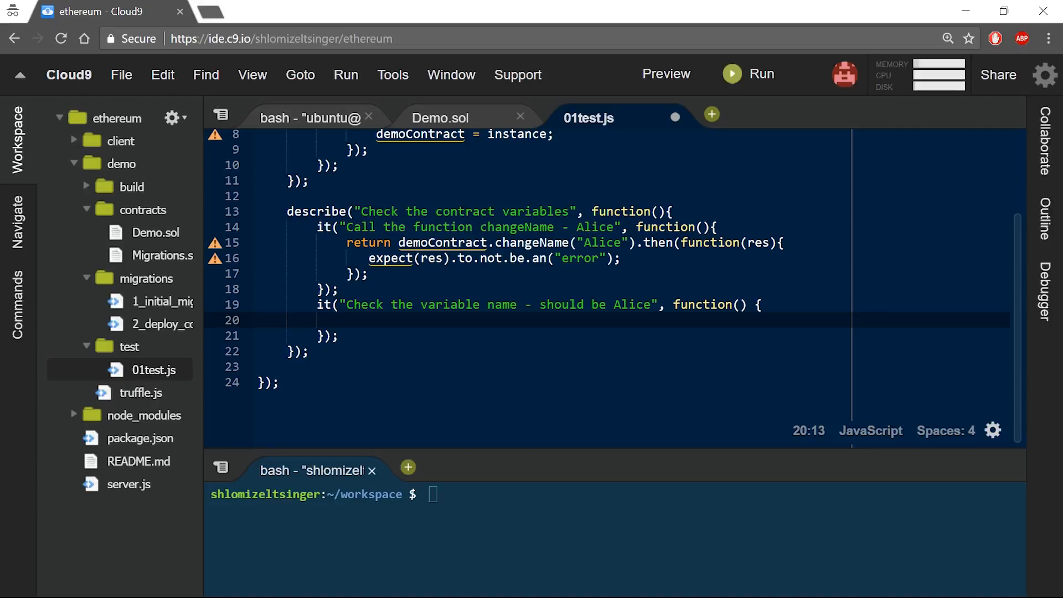
pyautogui.write('return')
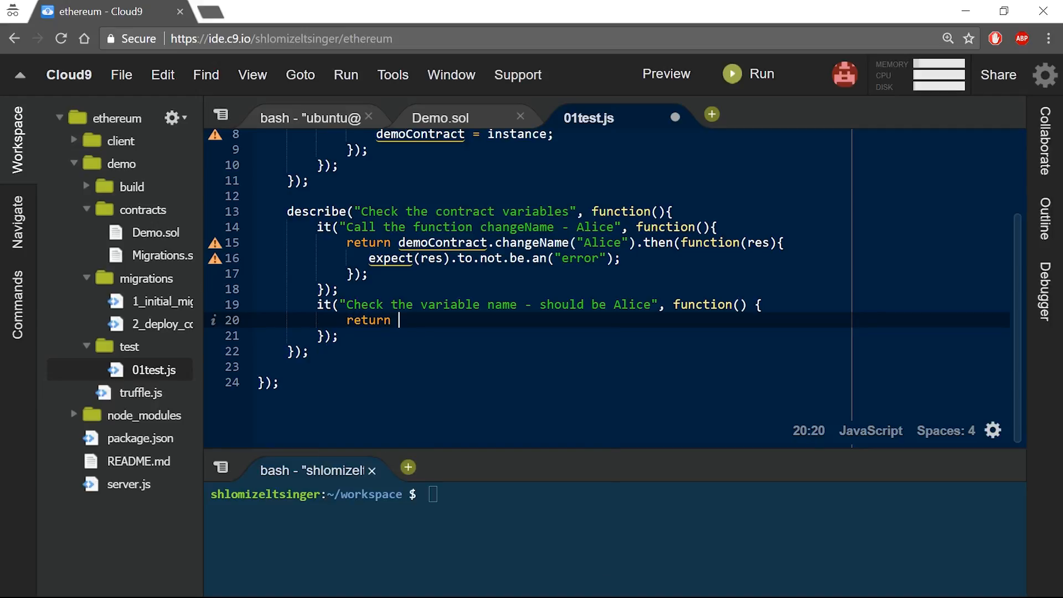
pyautogui.write('demoContract.name().')
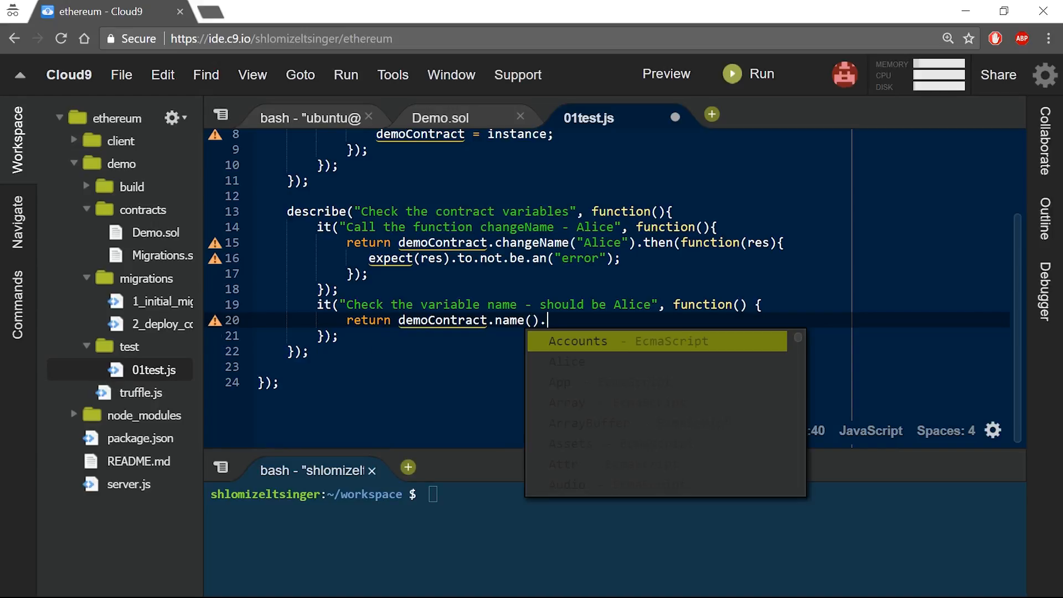
pyautogui.write('then(function(res){')
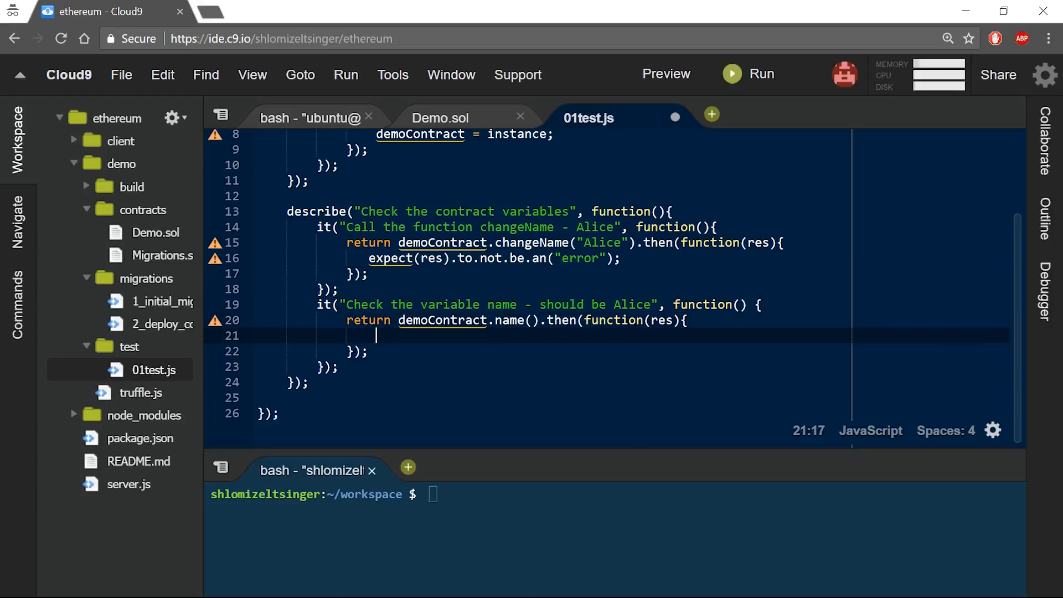
pyautogui.write('expect(res.toStr')
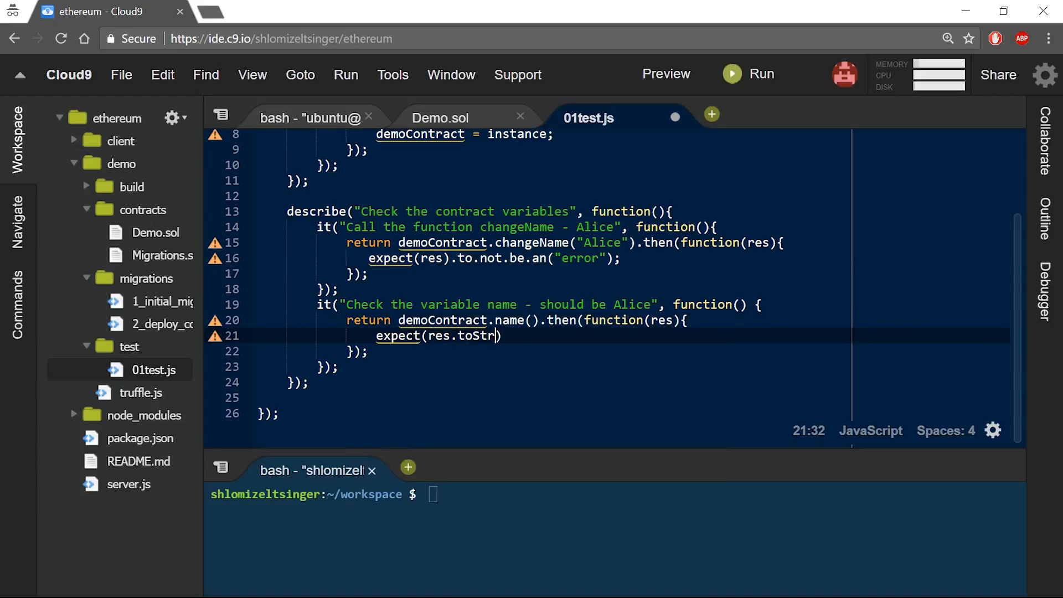
pyautogui.write('ing()).to.be.e')
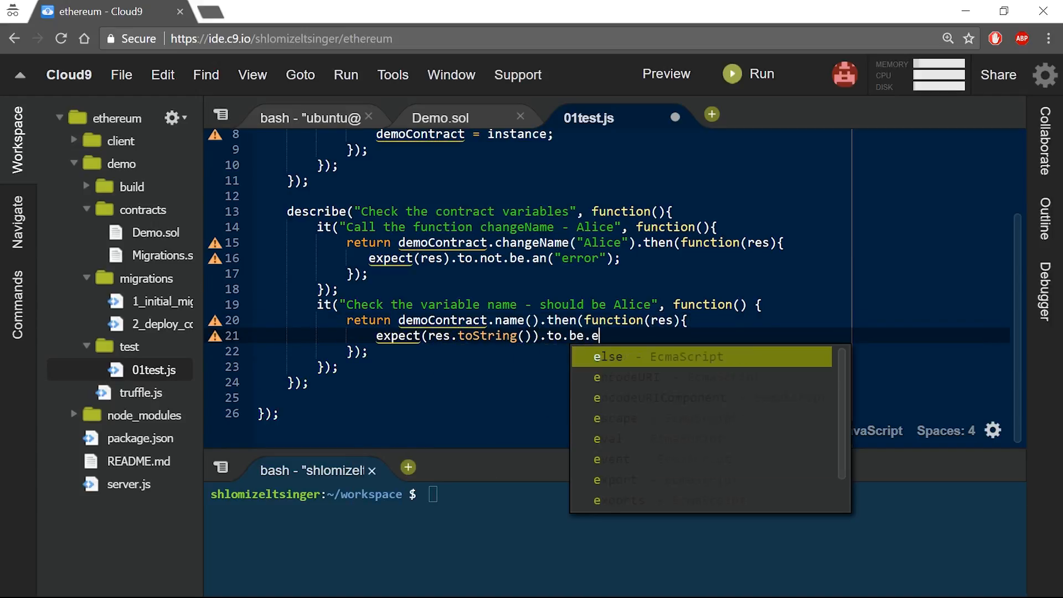
pyautogui.write('qual("Alice");')
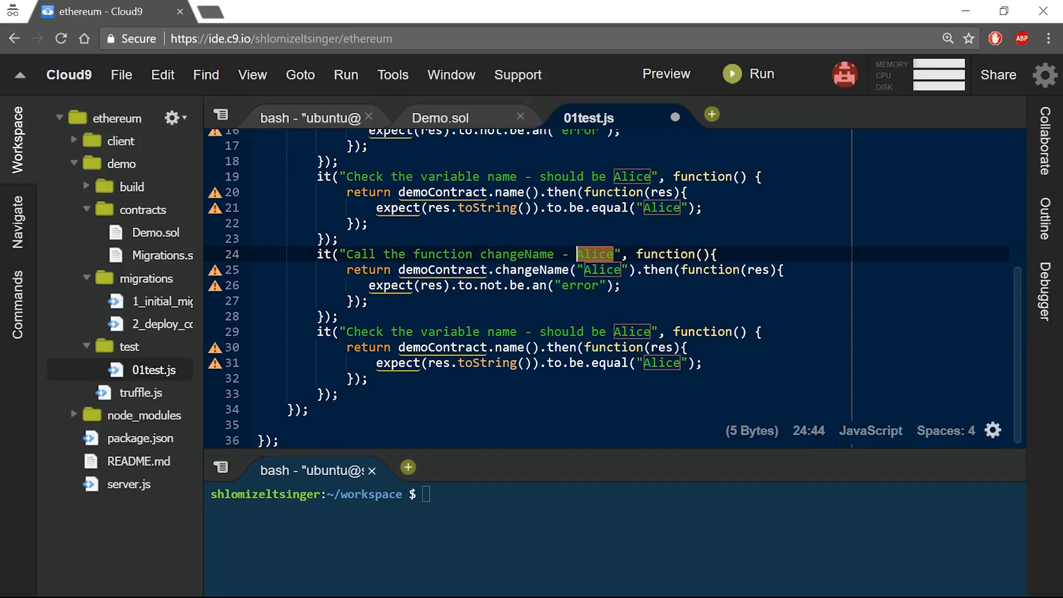
# Step: Replace Alice with Bob in the duplicated tests' titles, changeName argument and expected value
pyautogui.write('Bob')
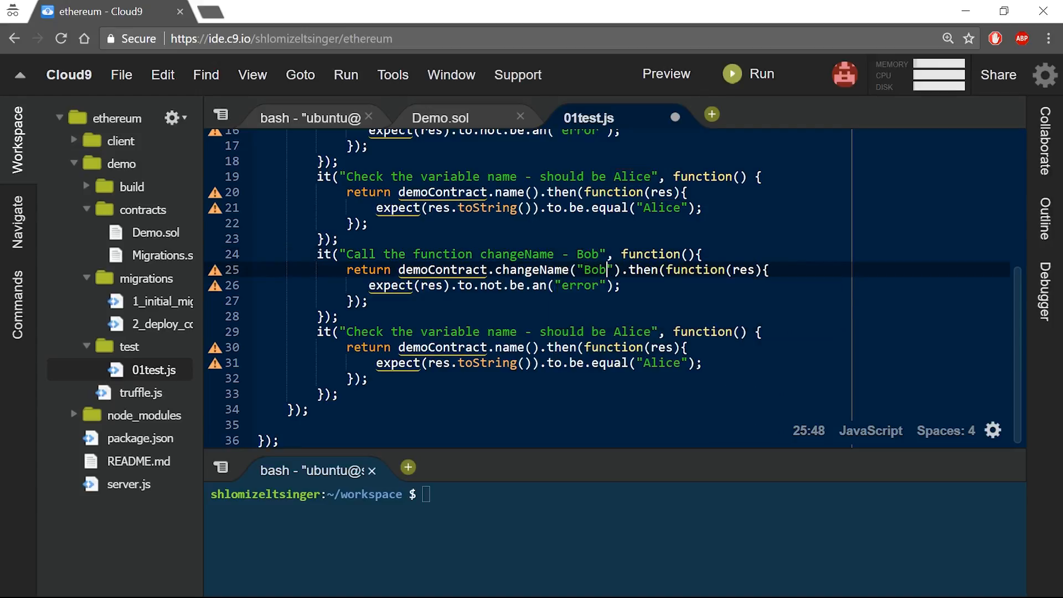
pyautogui.write('Bob')
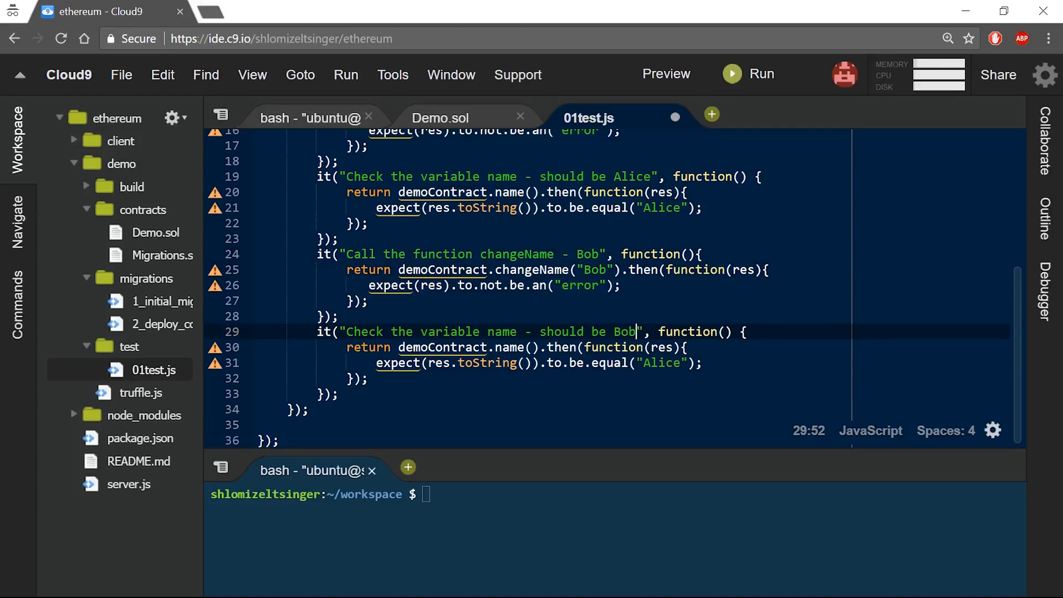
pyautogui.write('Bob')
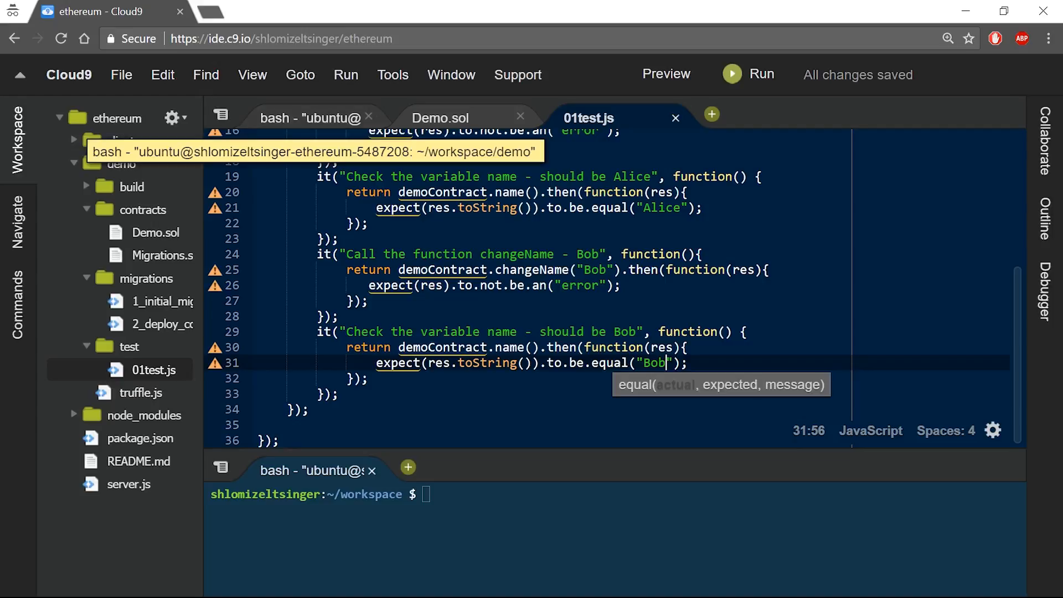
# Step: Move the demo terminal to the bottom pane, run testrpc, and begin typing truffle test
pyautogui.click(292, 118)
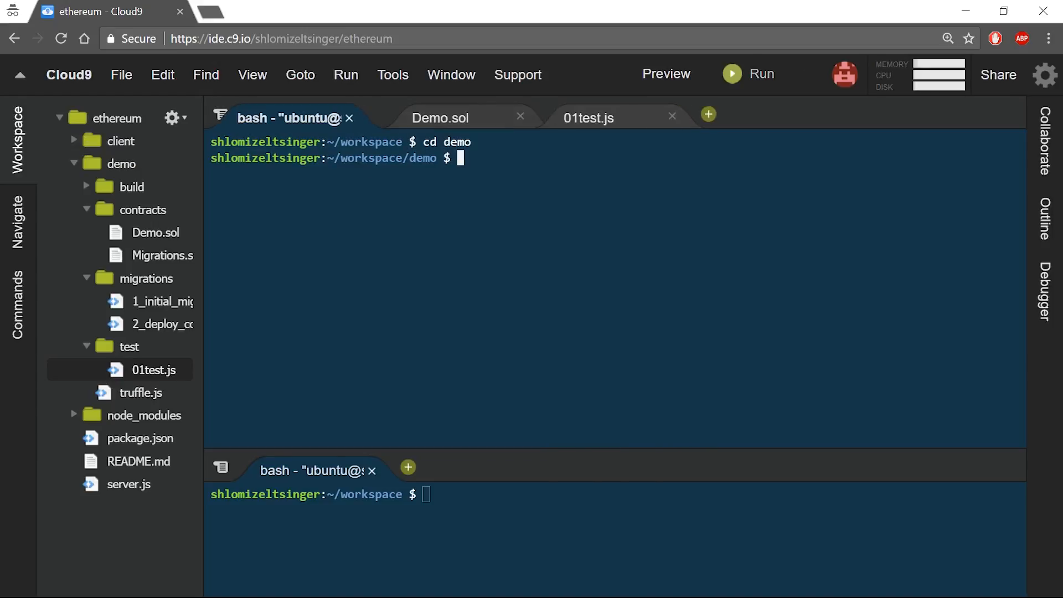
pyautogui.moveTo(292, 118); pyautogui.dragTo(311, 331)
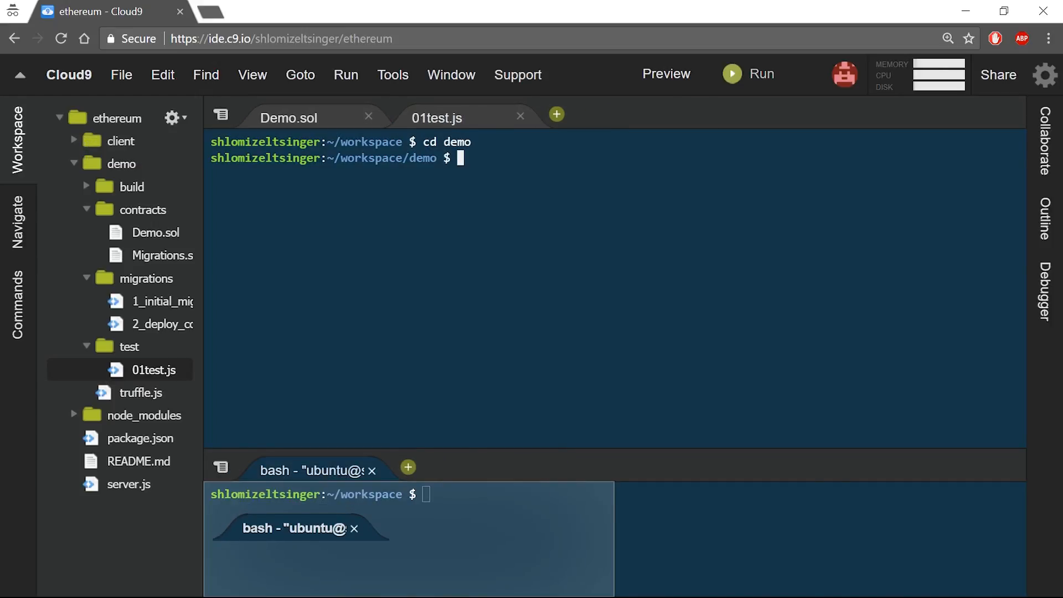
pyautogui.write('testrpc')
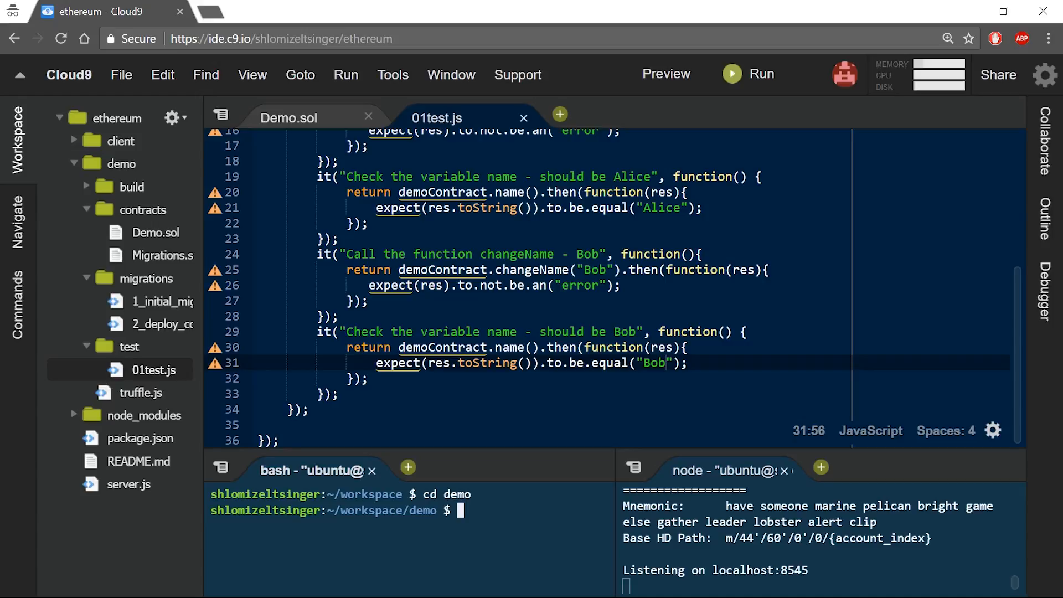
pyautogui.write('truffl')
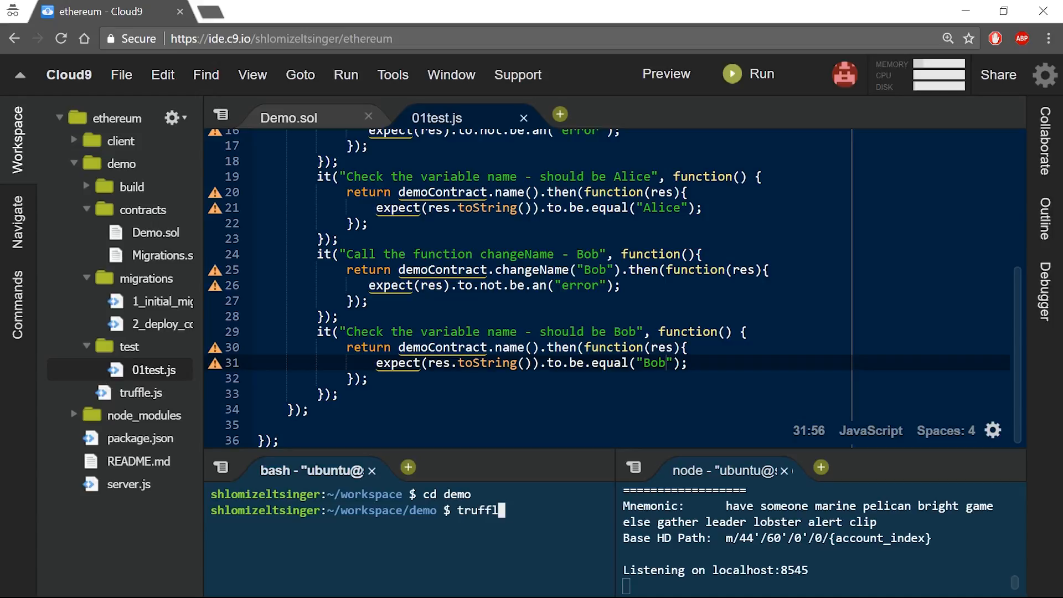